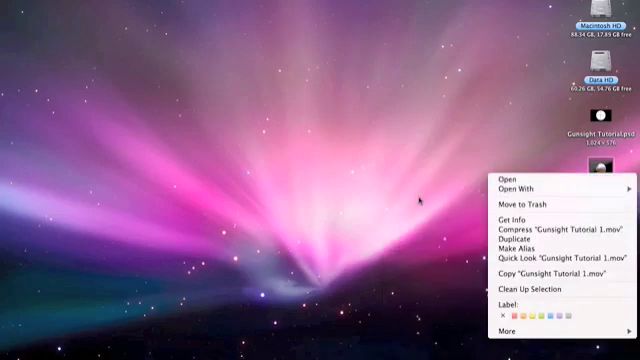
- Open the context menu for Gunsight Tutorial 1.mov on the desktop
click(515, 188)
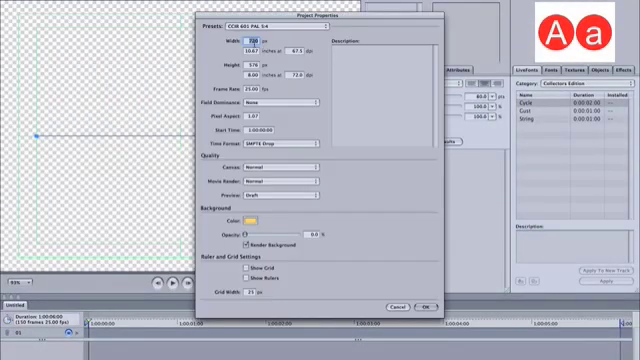
- Set project width to 1024 and place Gunsight Tutorial 1.mov as the background movie
text(1024)
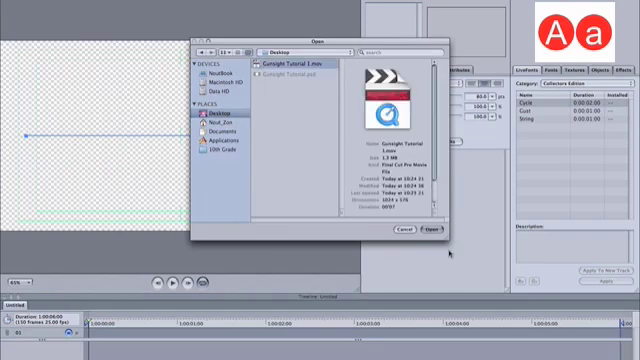
click(424, 229)
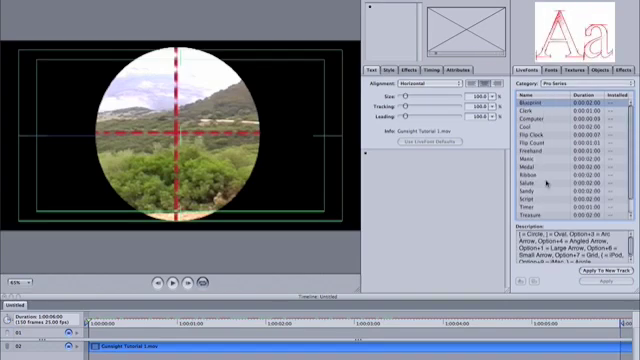
- Browse the Pro Series LiveFonts and select the Timer font
scroll(down, 3)
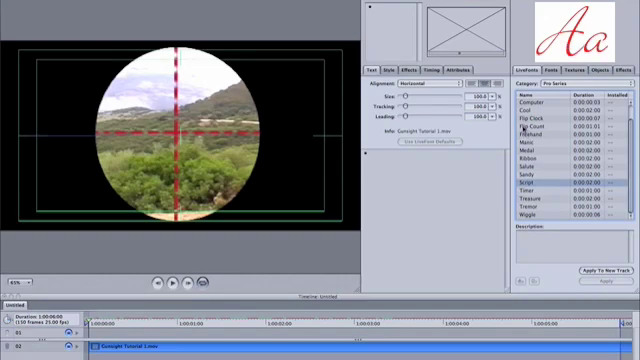
click(530, 128)
text(100)
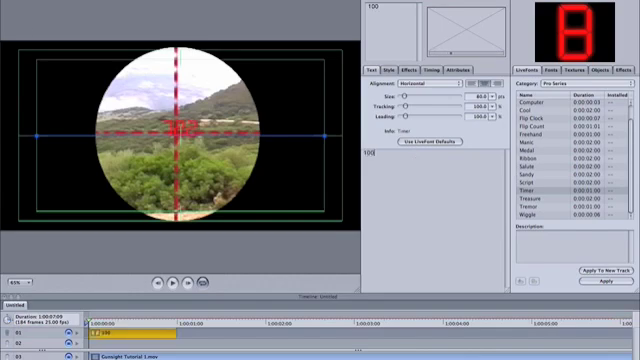
- Complete the Timer text as 100M in the Inspector text box
text(m)
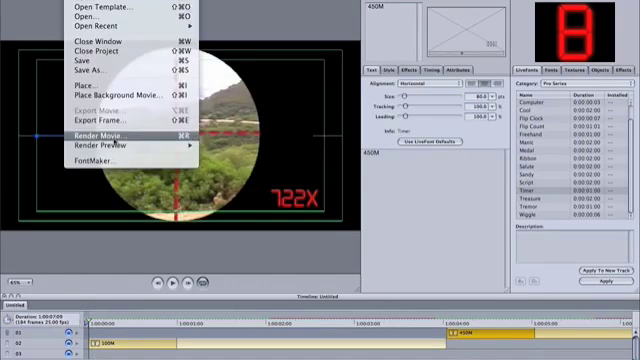
- Render the movie as 'Gunsight Tutorial' to the desktop, between In/Out points
click(110, 131)
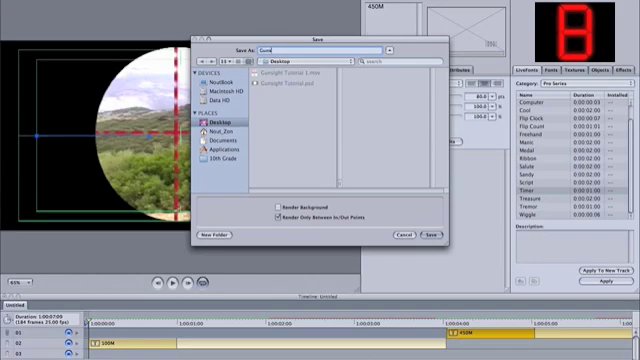
text(Gunsight Tutorial)
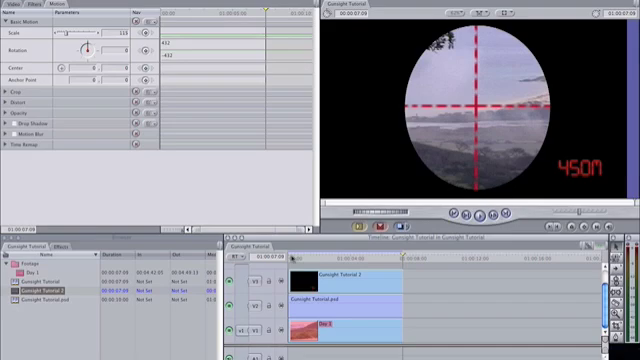
mouse_move(340, 248)
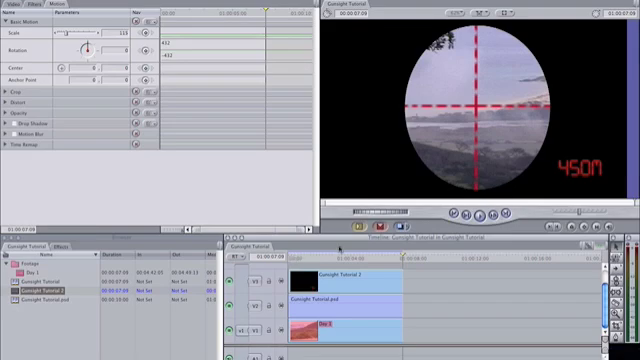